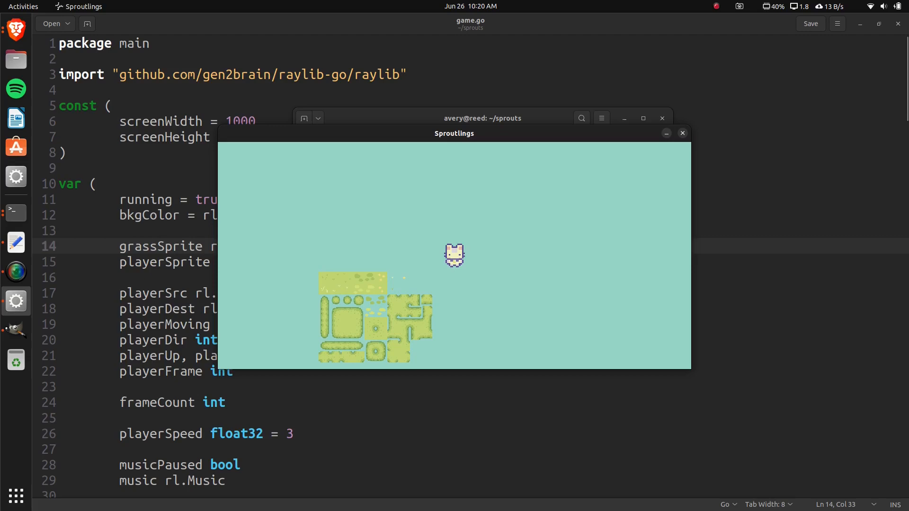
Step: Close the running Sproutlings window and return to game.go
{"action": "left_click", "coordinate": [682, 132]}
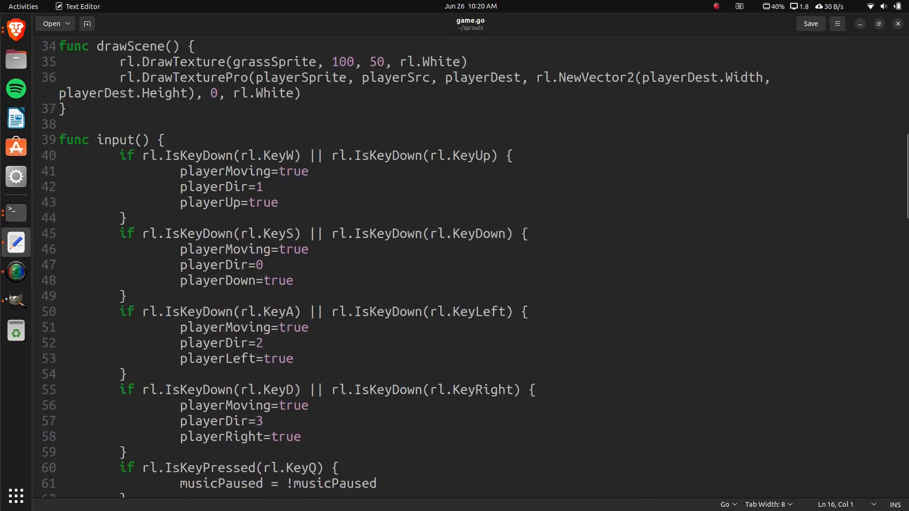
Step: Compute playerSrc.X from playerSrc.Width * float32(playerFrame)
{"action": "scroll", "scroll_direction": "down", "scroll_amount": 3}
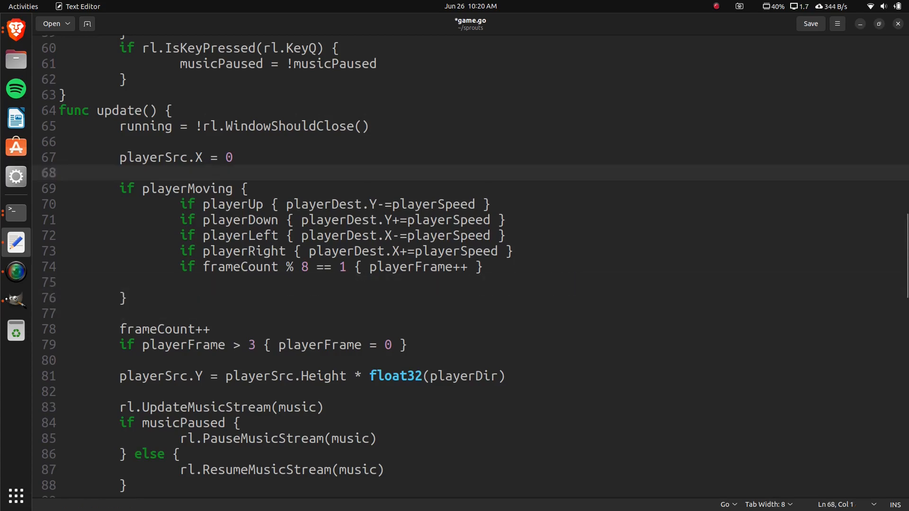
{"action": "type", "text": "playerSrc.X = playerSrc.Width * float32(playerFrame)"}
{"action": "left_click", "coordinate": [305, 282]}
{"action": "type", "text": "} else {"}
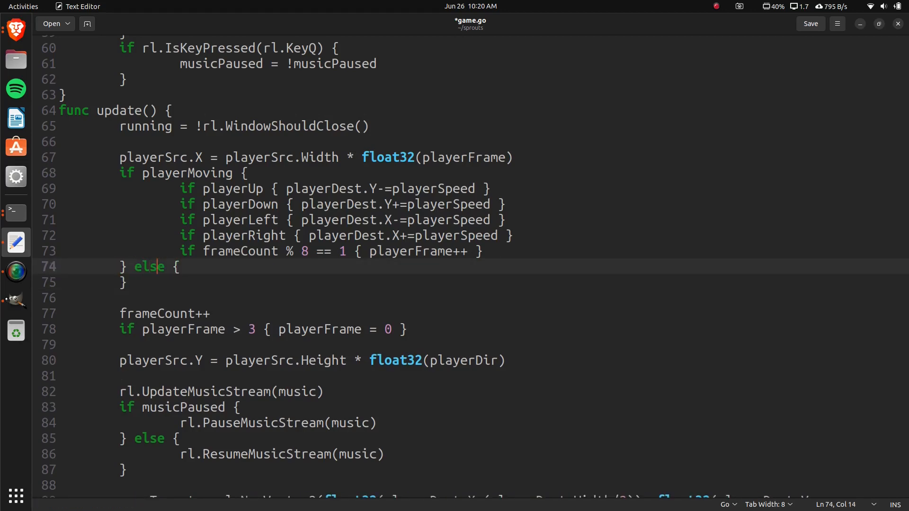
Step: Add an idle else branch incrementing playerFrame when frameCount % 45 == 1, and save game.go
{"action": "type", "text": "frameCount % 4"}
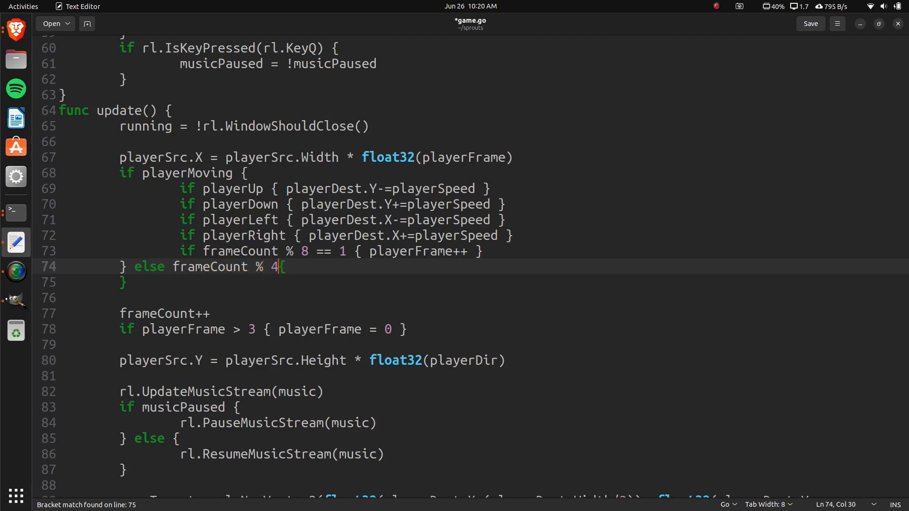
{"action": "type", "text": "5 == 1"}
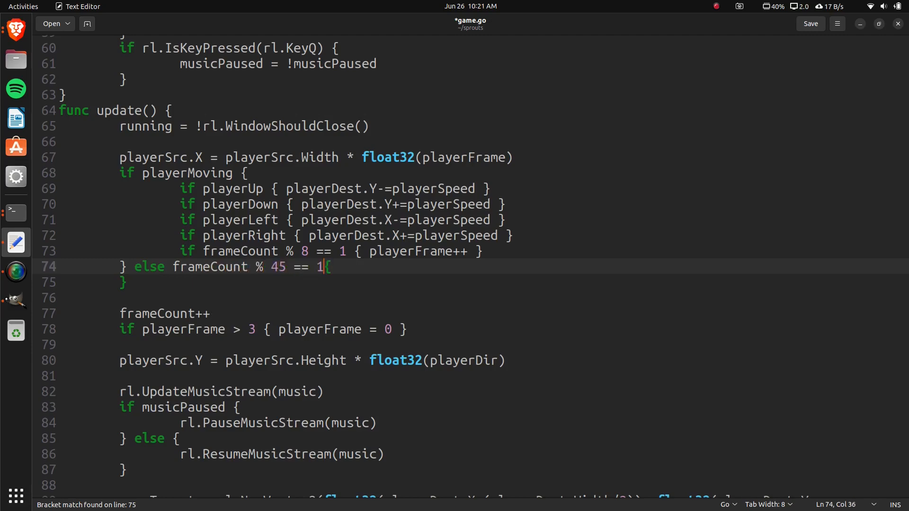
{"action": "type", "text": "pla"}
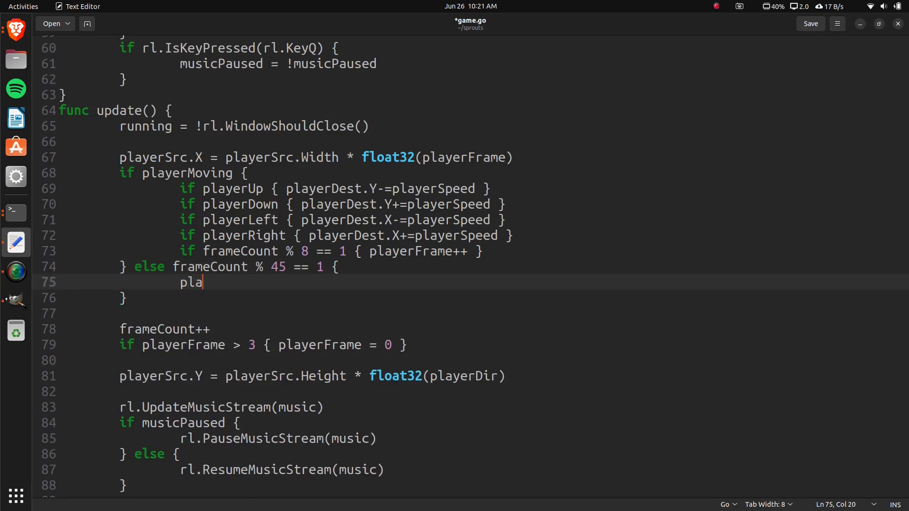
{"action": "type", "text": "yerFrame_"}
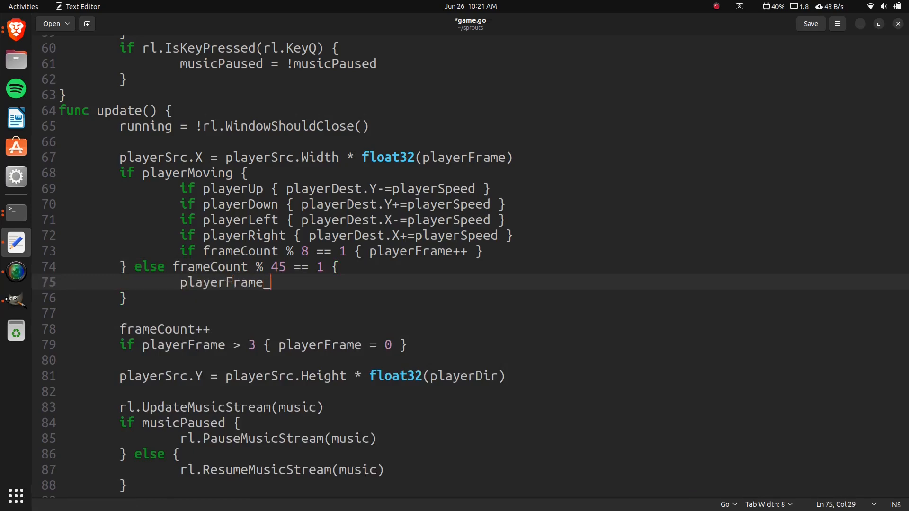
{"action": "type", "text": "++"}
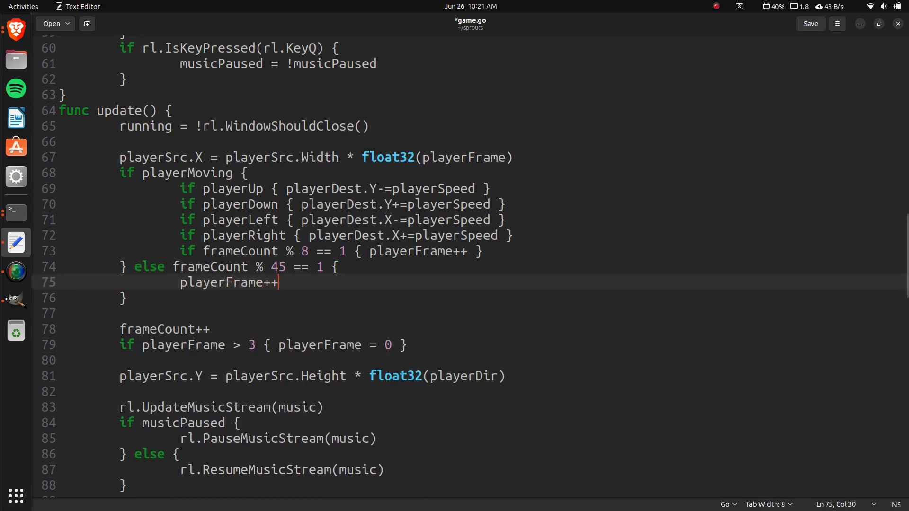
{"action": "key", "text": "ctrl+s"}
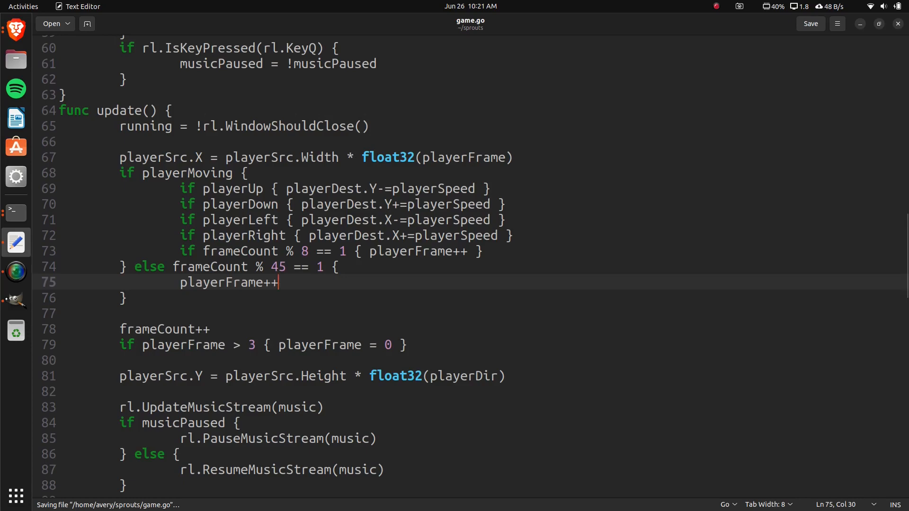
{"action": "scroll", "scroll_direction": "down", "scroll_amount": 3}
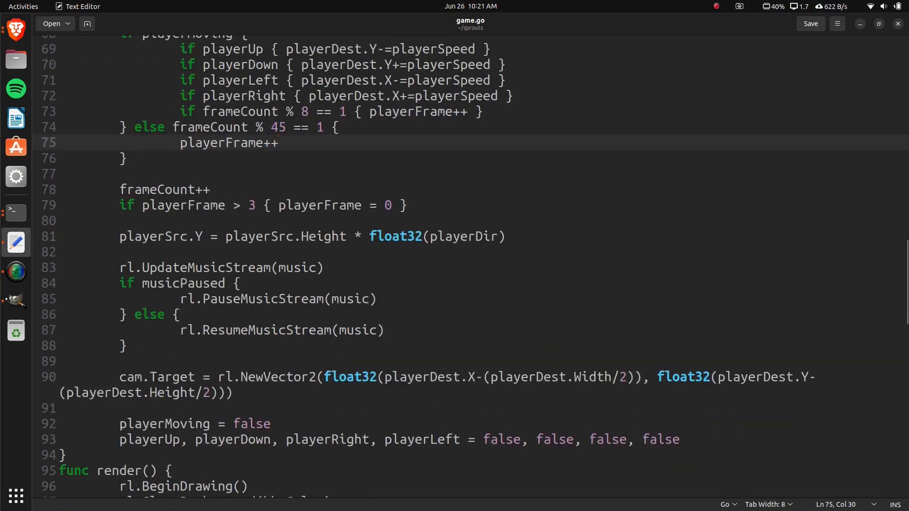
Step: Add if !playerMoving && playerFrame > 1 { playerFrame = 0 } after the frame check
{"action": "left_click", "coordinate": [122, 221]}
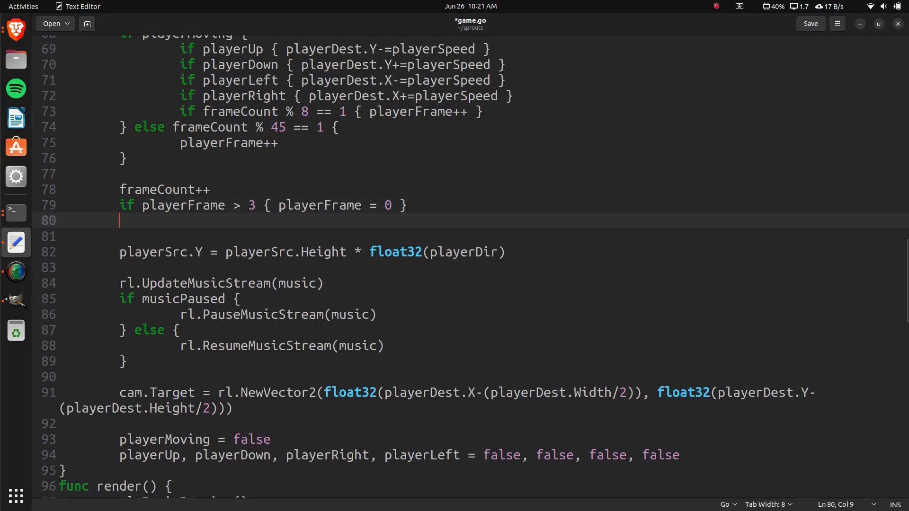
{"action": "type", "text": "if !playerM"}
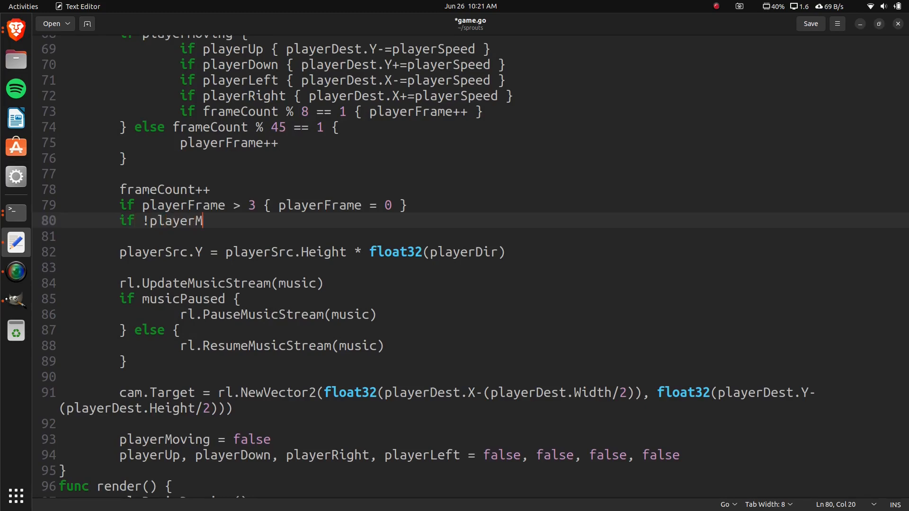
{"action": "type", "text": "oving && play"}
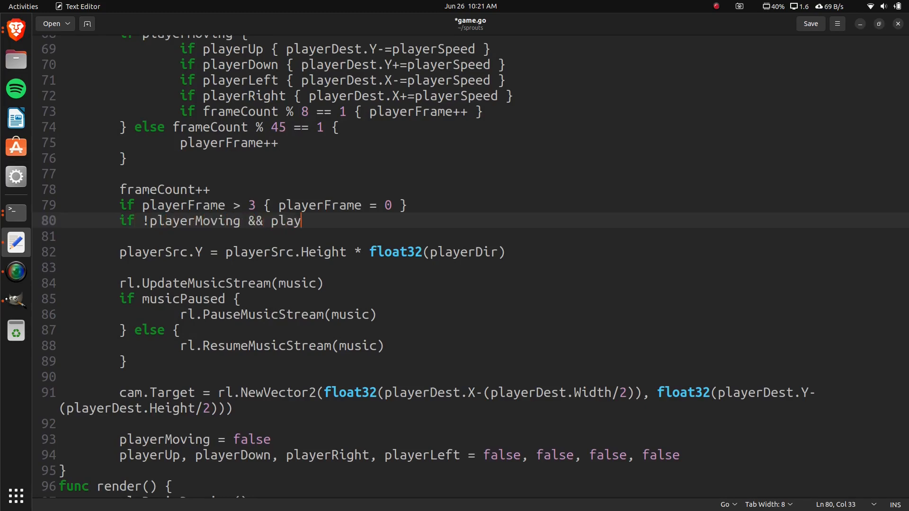
{"action": "type", "text": "erFrame >"}
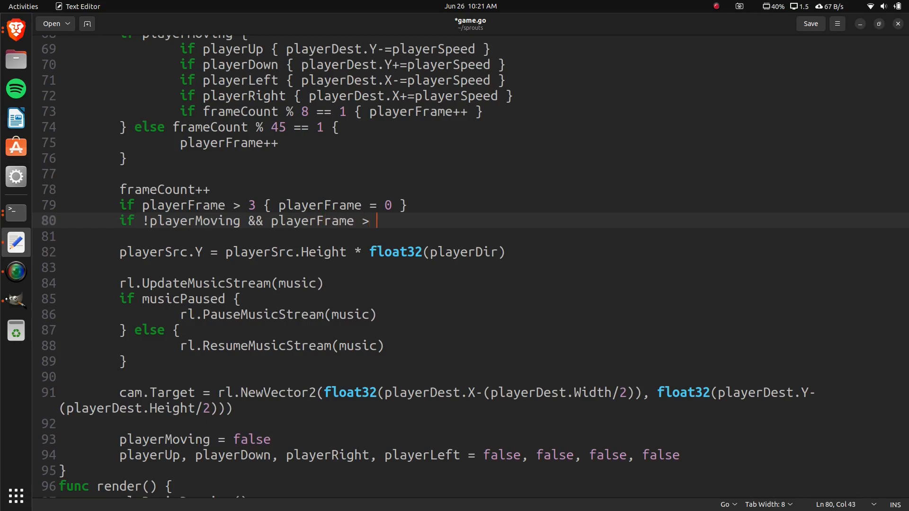
{"action": "type", "text": "1 { playerFram"}
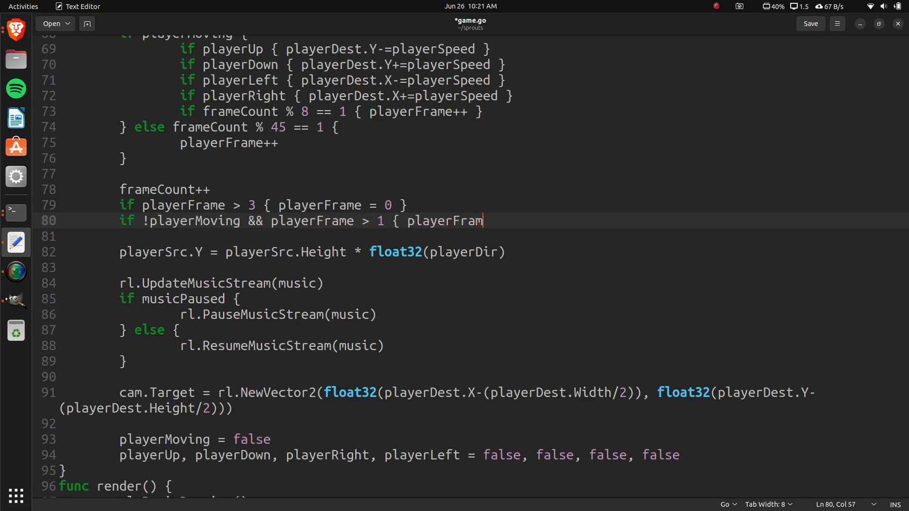
{"action": "type", "text": "e = 0 }"}
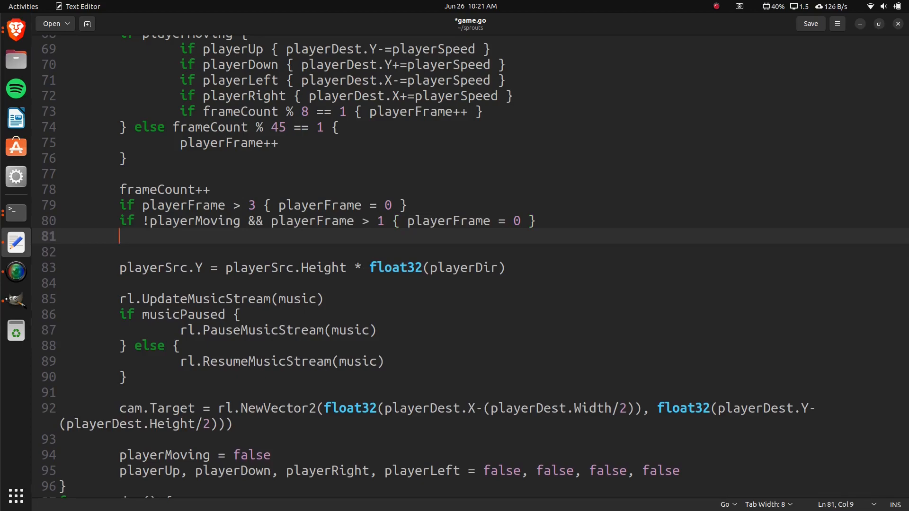
Step: Recompute playerSrc.X = playerSrc.Width * float32(playerFrame) above playerSrc.Y
{"action": "type", "text": "playerSrc."}
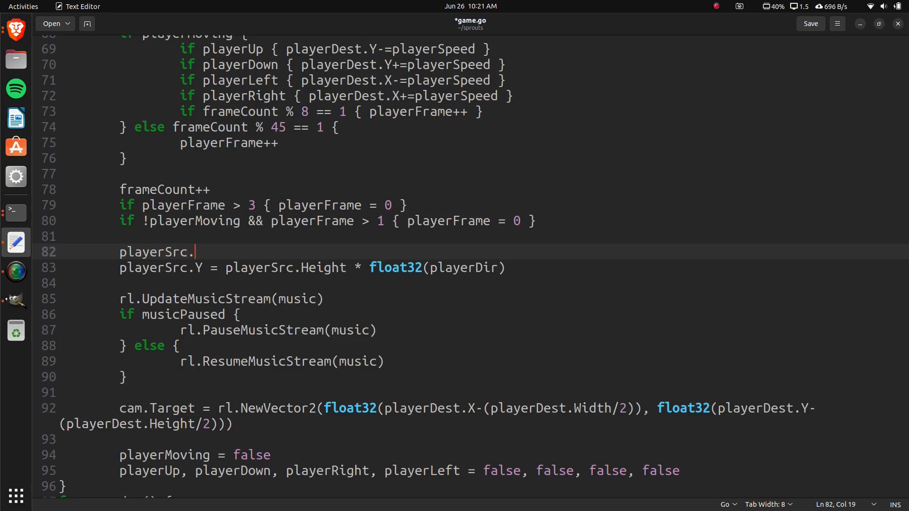
{"action": "type", "text": "X"}
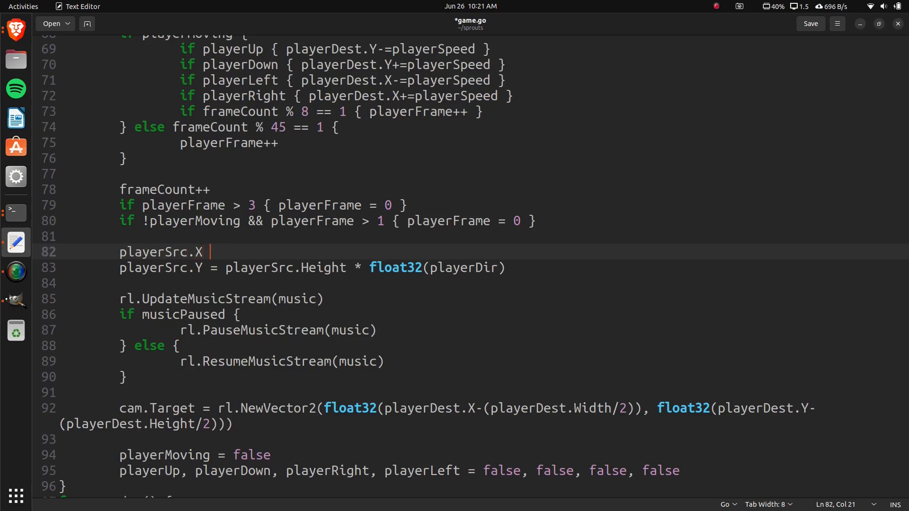
{"action": "type", "text": "= player"}
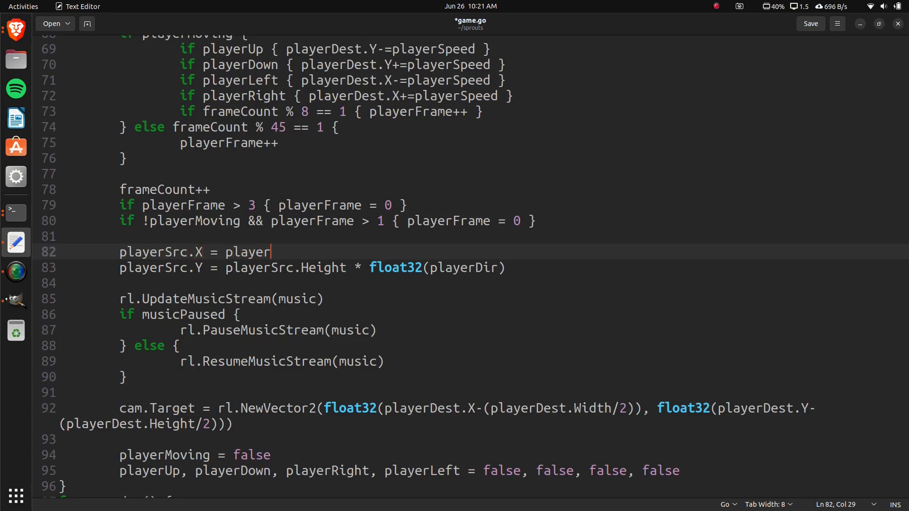
{"action": "type", "text": "Src.Wid"}
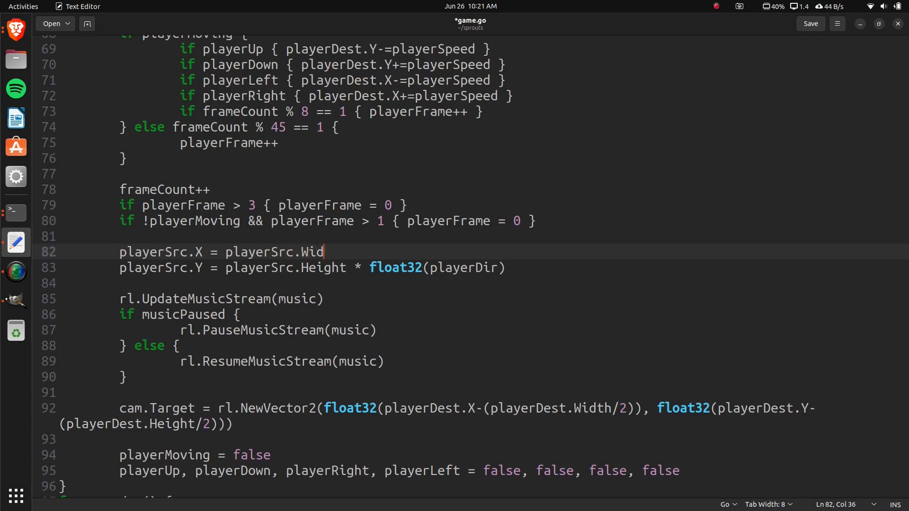
{"action": "type", "text": "th * float"}
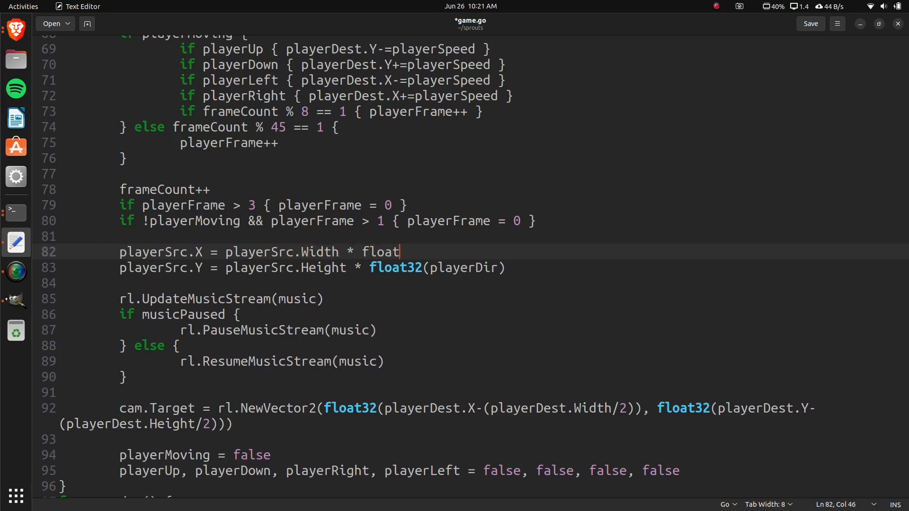
{"action": "type", "text": "32(player"}
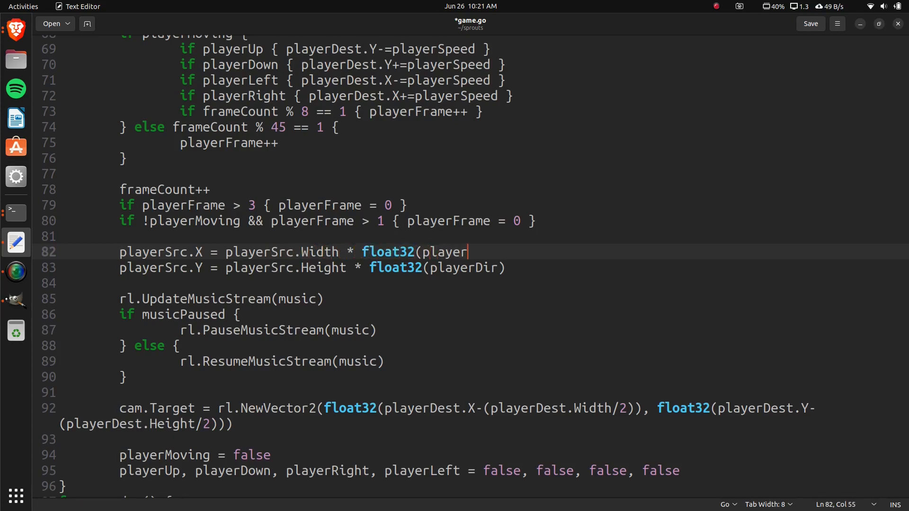
{"action": "type", "text": "Frame)"}
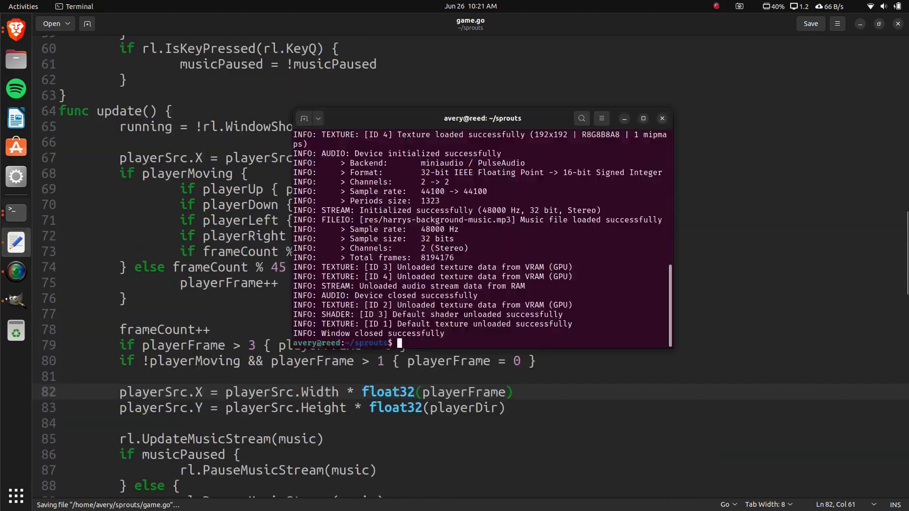
Step: Run the game with go run . to see the idle animation, then close it
{"action": "type", "text": "go run ."}
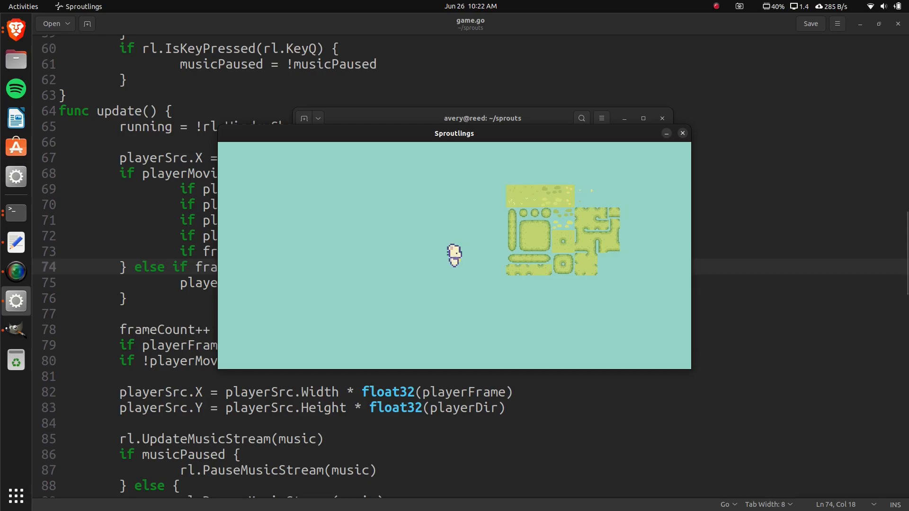
{"action": "left_click", "coordinate": [682, 133]}
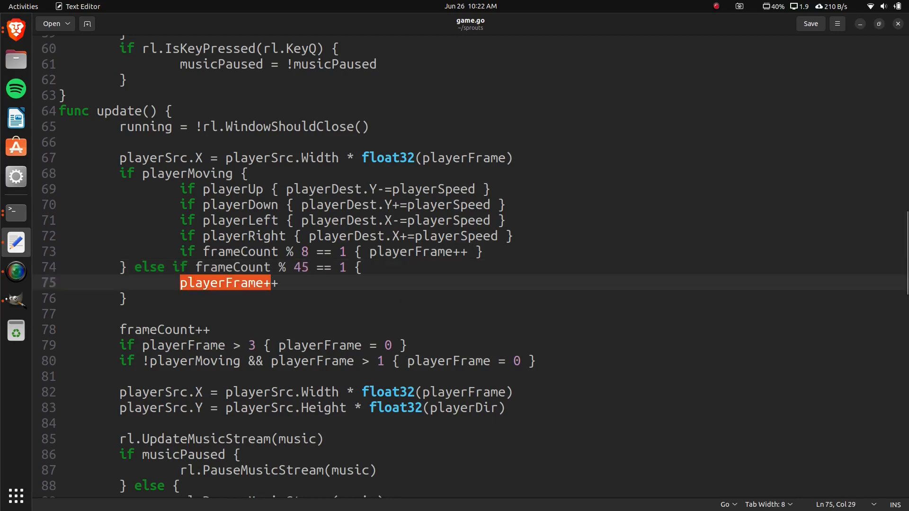
{"action": "scroll", "scroll_direction": "down", "scroll_amount": 3}
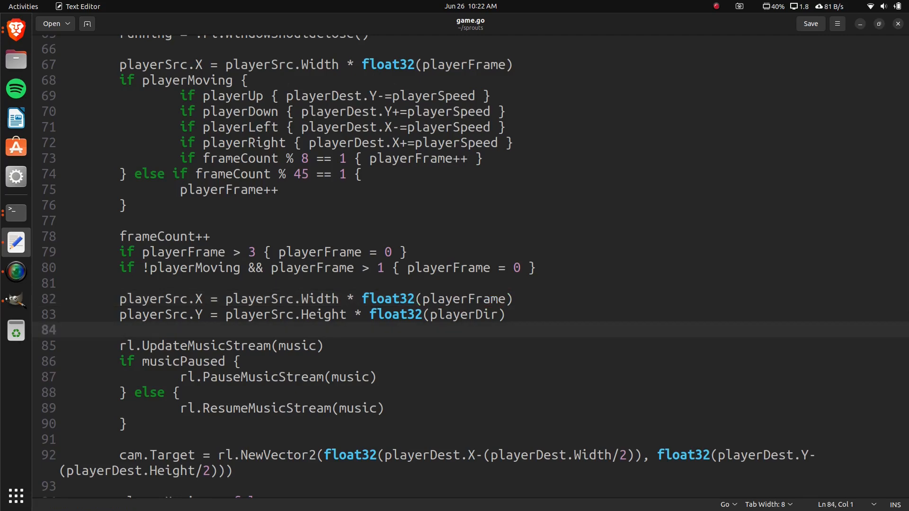
{"action": "left_click", "coordinate": [57, 330]}
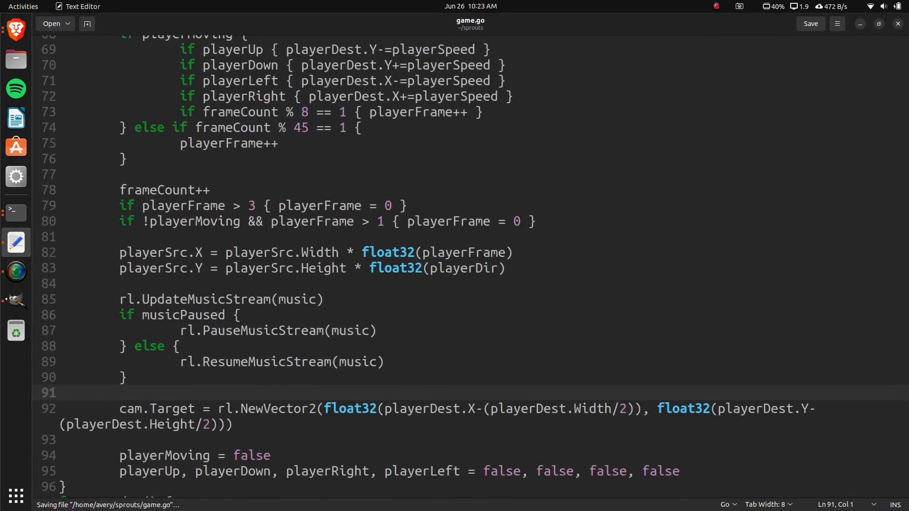
{"action": "scroll", "scroll_direction": "up", "scroll_amount": 3}
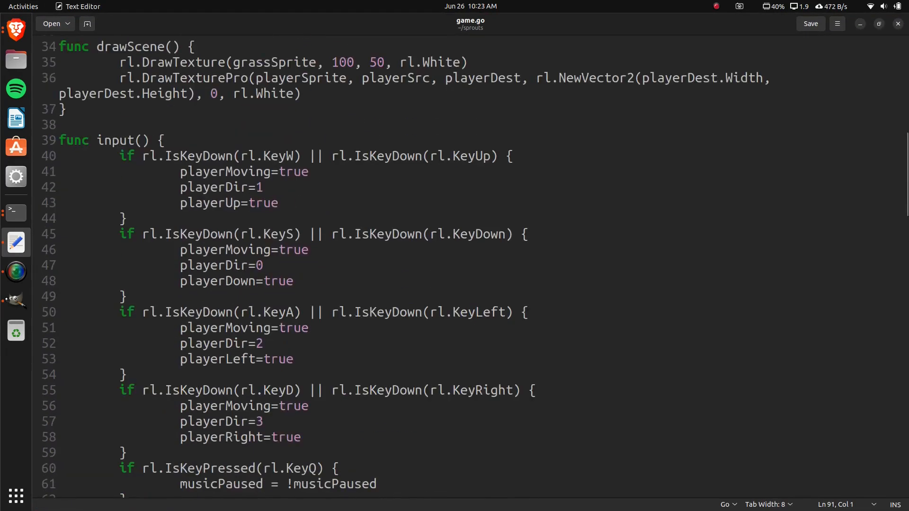